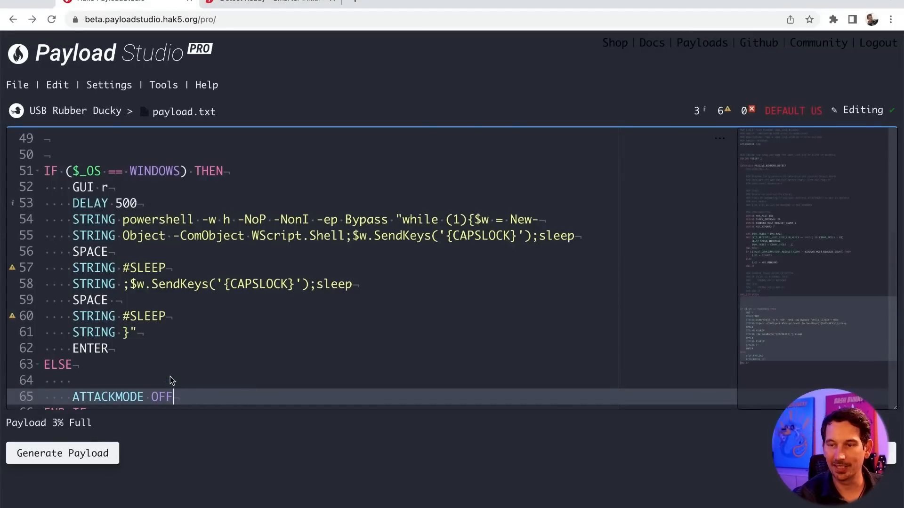
Step: Finish the payload script with the LED_R fallback line at the end
scroll("down", 3)
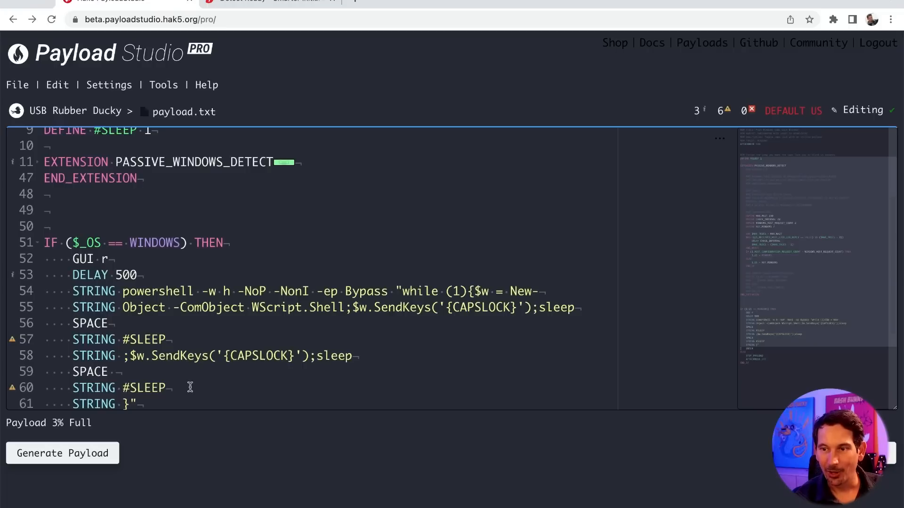
scroll("down", 3)
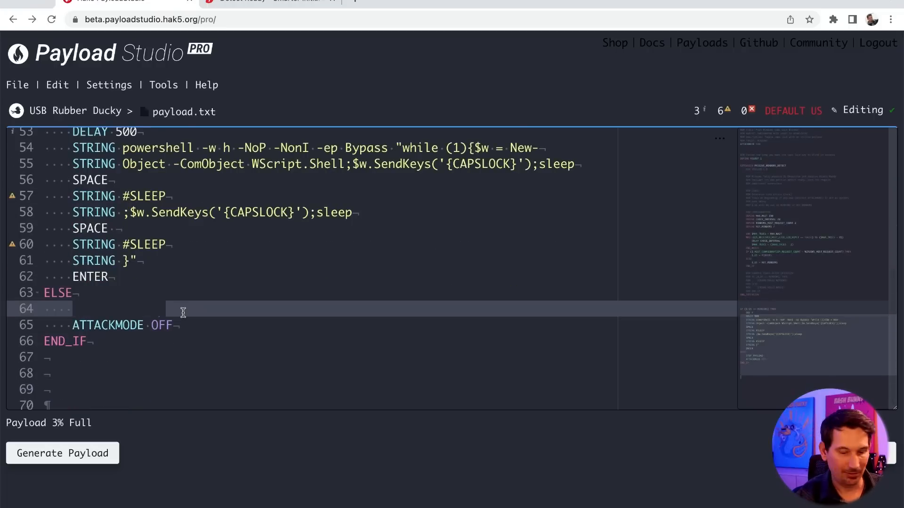
type("LED_R")
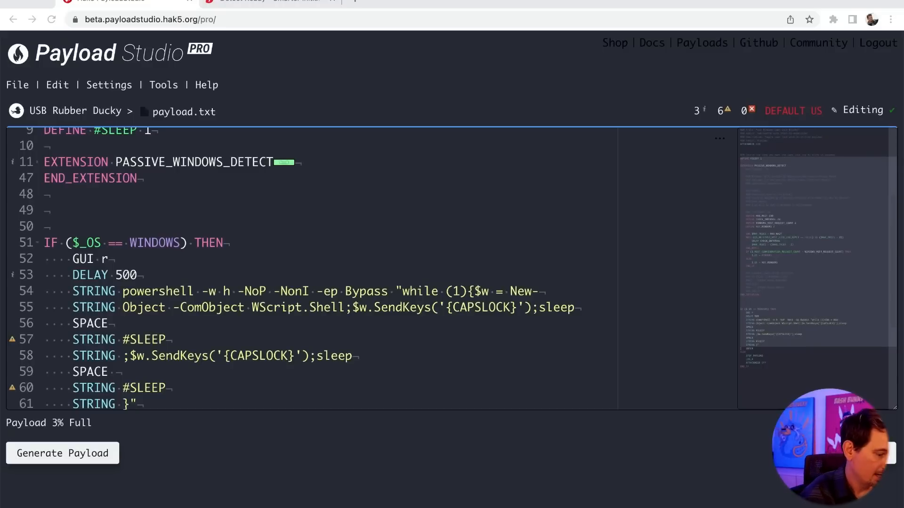
mouse_move(223, 208)
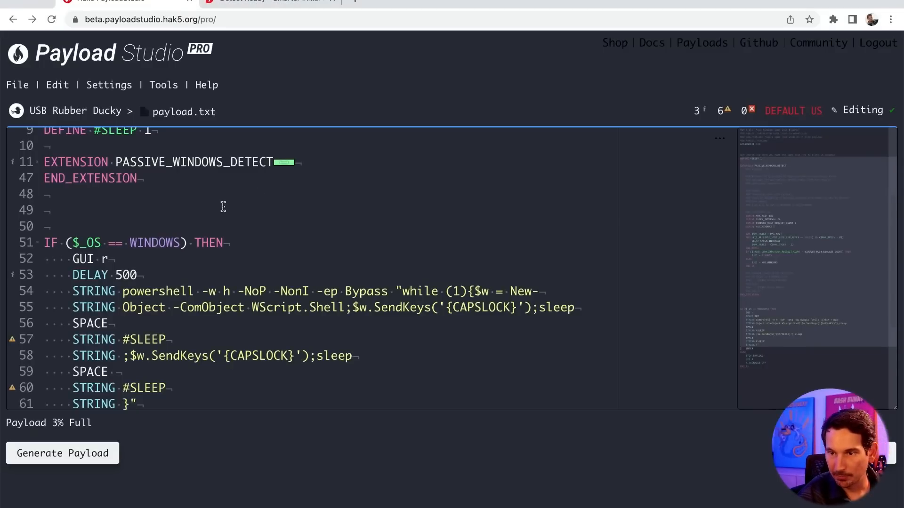
left_click(223, 210)
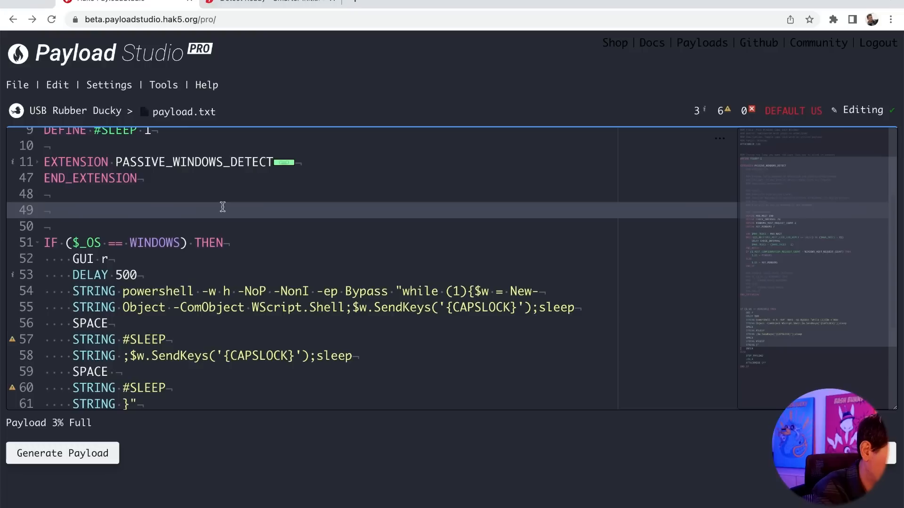
mouse_move(333, 240)
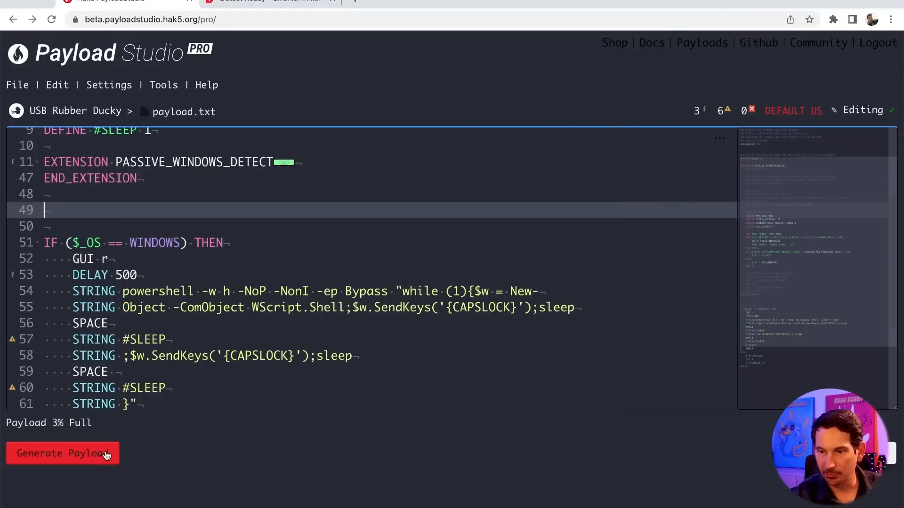
Step: Generate inject.bin from payload.txt and start its download to the DUCKY drive
left_click(62, 453)
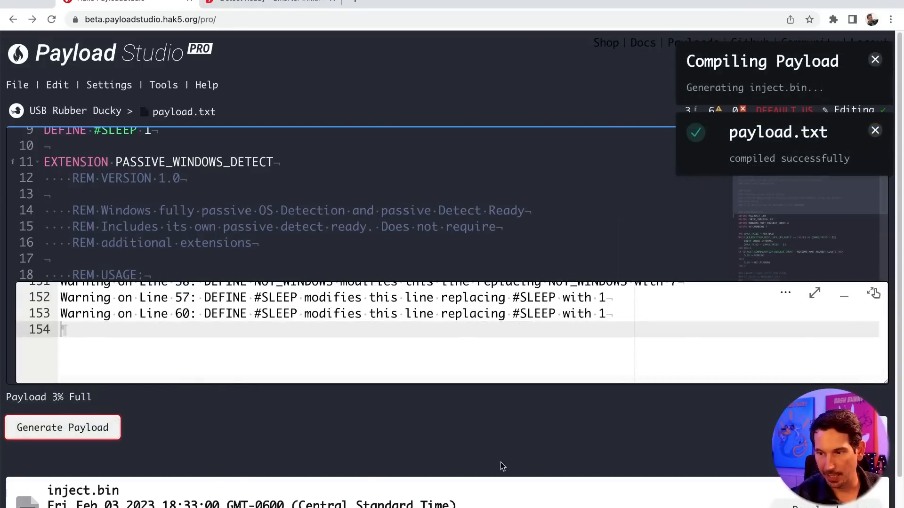
left_click(62, 427)
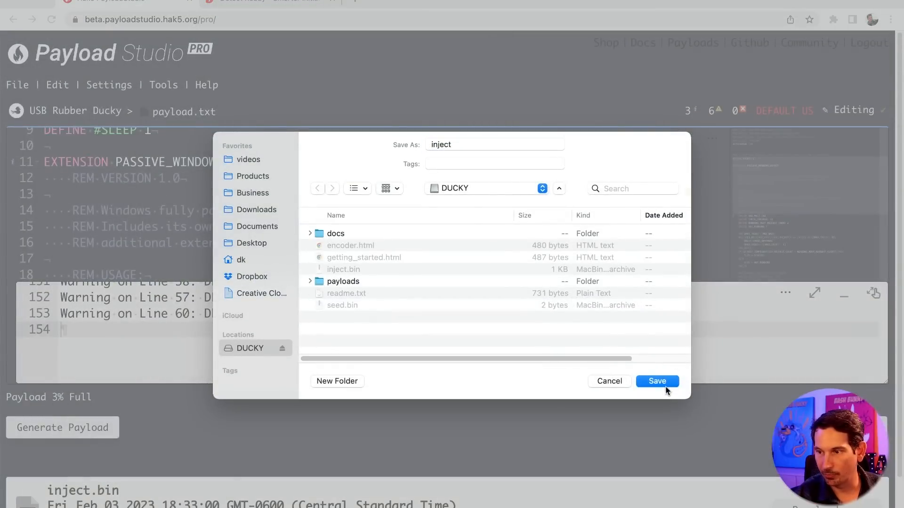
Step: Save inject.bin onto the DUCKY drive
left_click(656, 382)
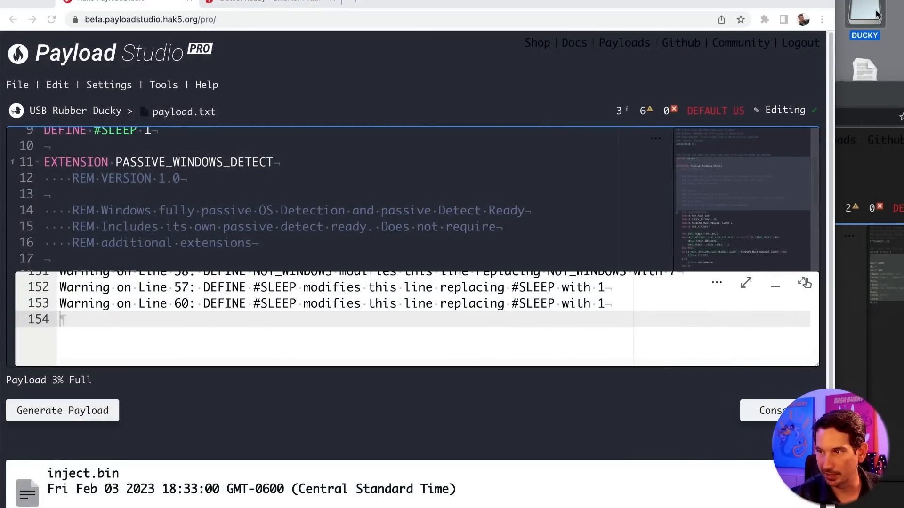
mouse_move(840, 36)
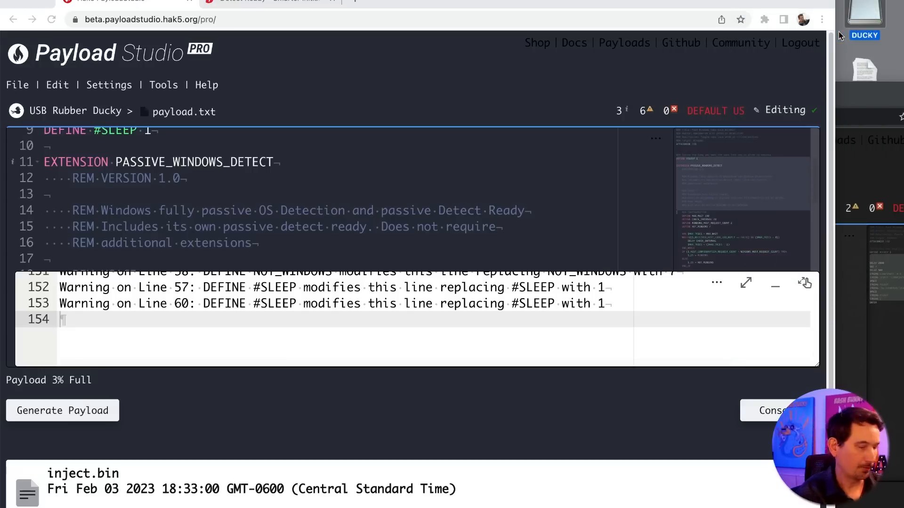